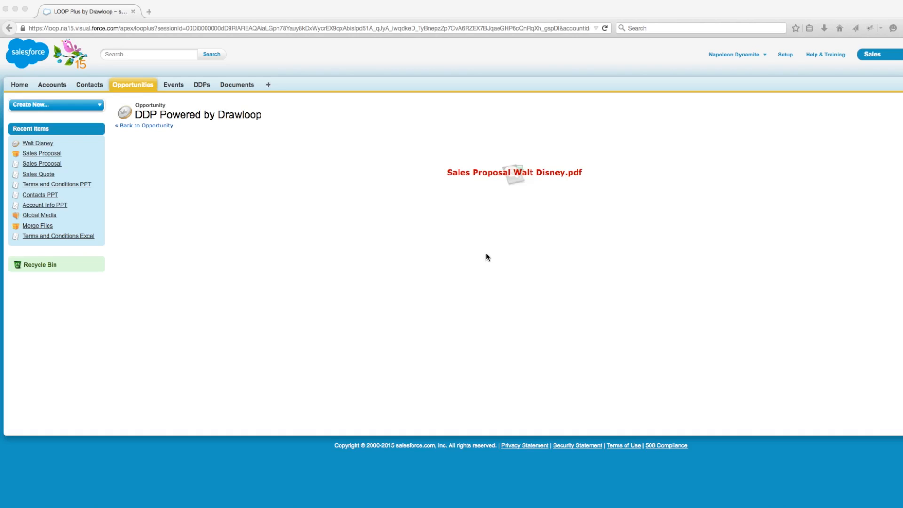
{"action": "mouse_move", "coordinate": [500, 225]}
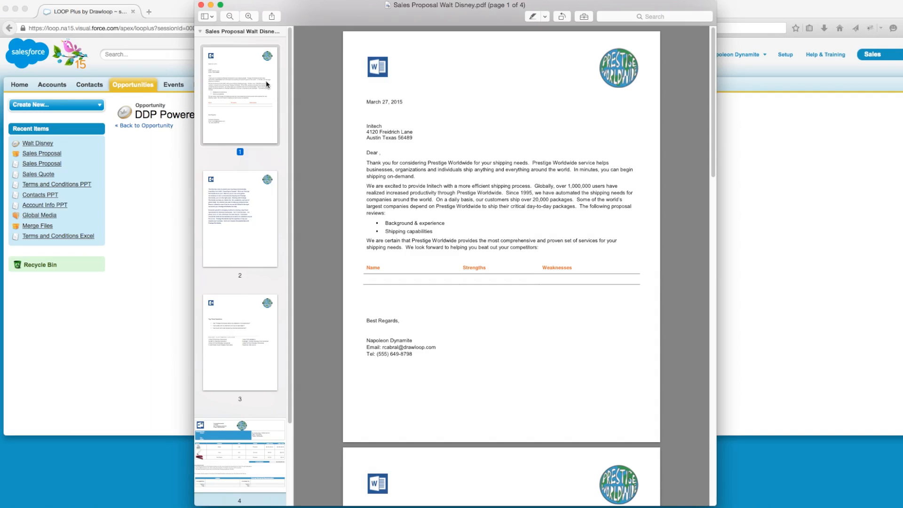
Page through the Sales Proposal Walt Disney PDF down to the page-4 sales quotation table
{"action": "left_click", "coordinate": [239, 219]}
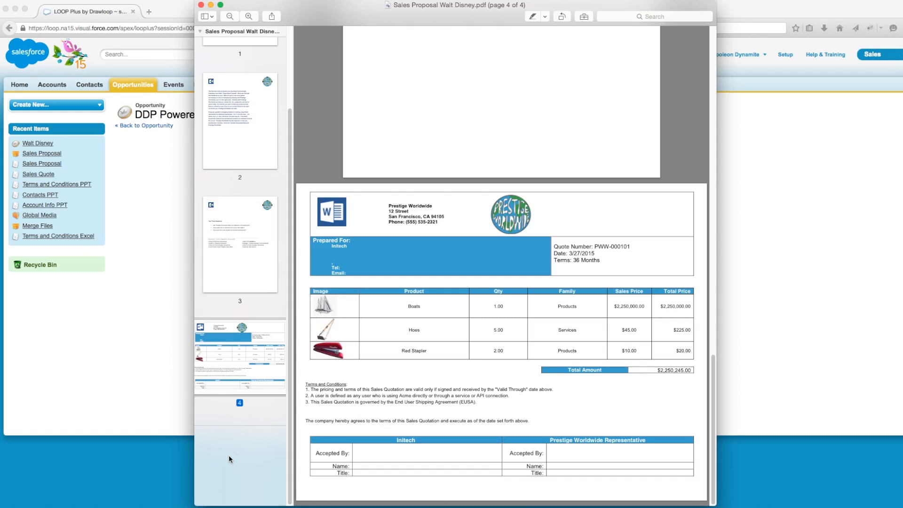
Set the Sales Proposal file's End Page to 2 and bring up the Field Tagger lookup
{"action": "left_click", "coordinate": [41, 153]}
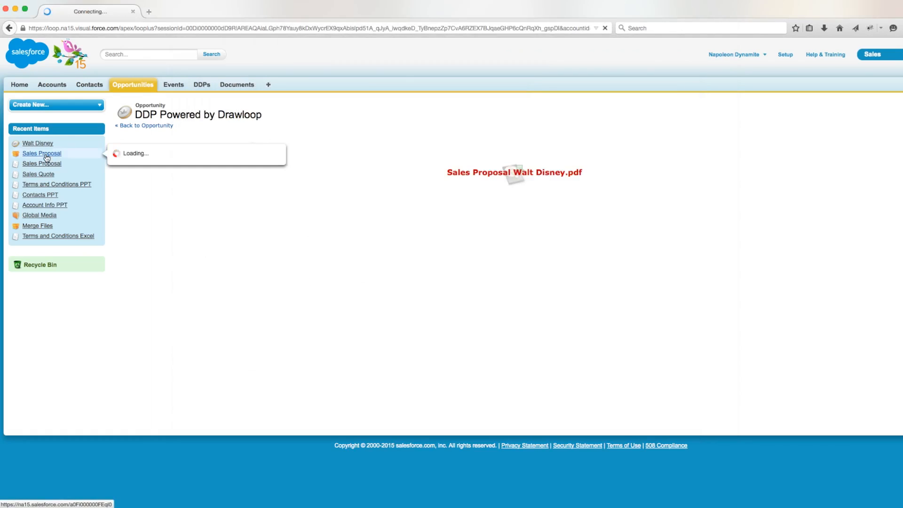
{"action": "left_click", "coordinate": [42, 154]}
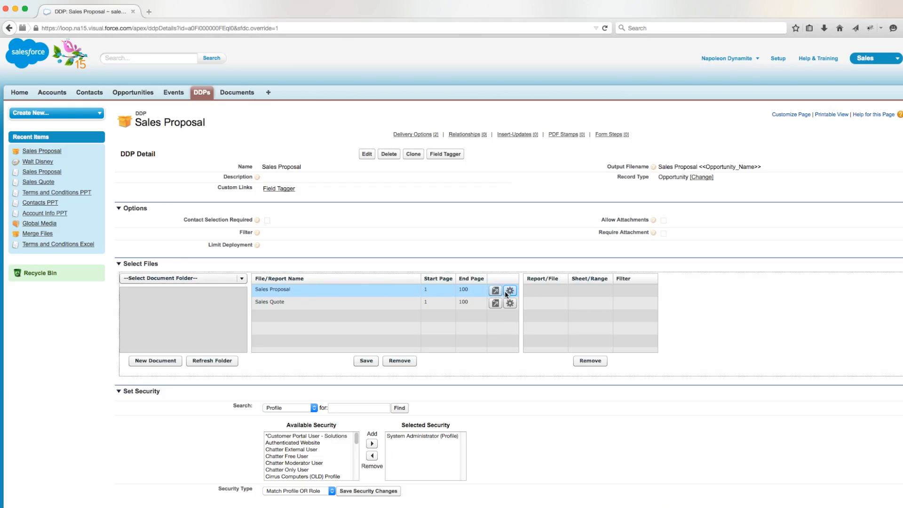
{"action": "left_click", "coordinate": [508, 290]}
{"action": "type", "text": "2"}
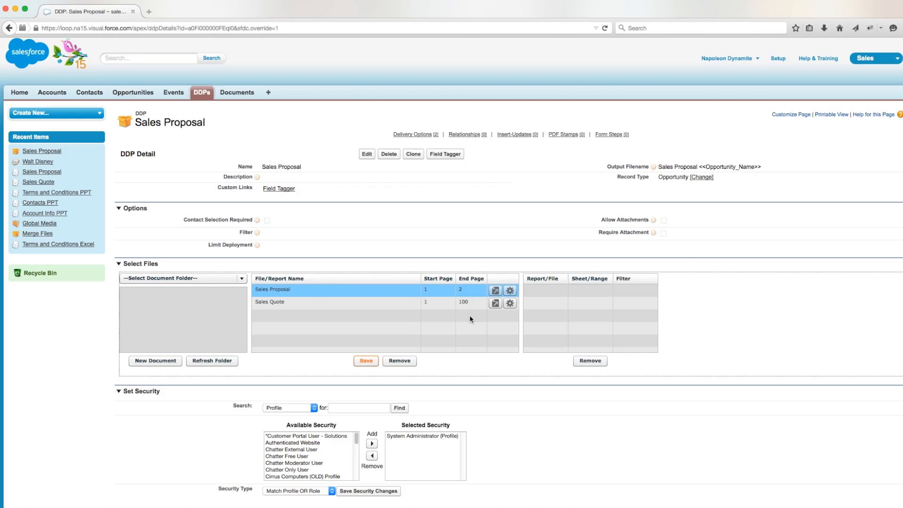
{"action": "mouse_move", "coordinate": [291, 185]}
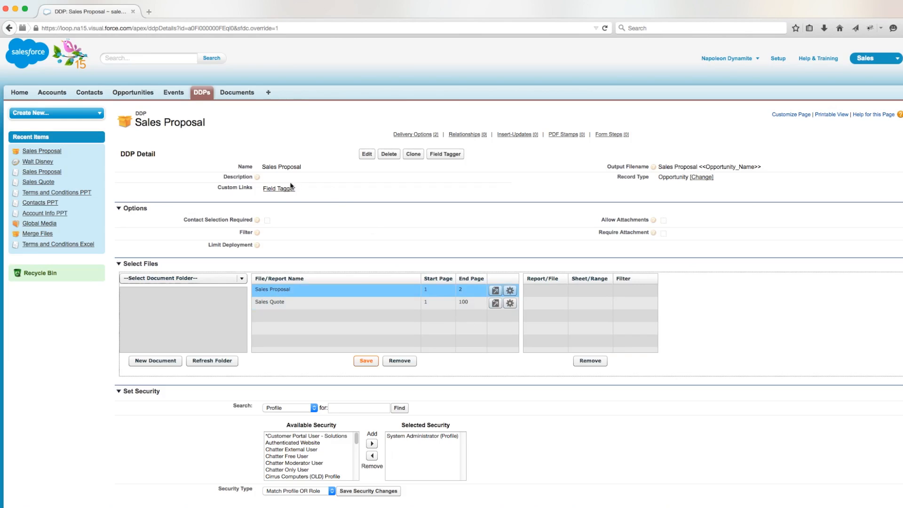
{"action": "left_click", "coordinate": [279, 188]}
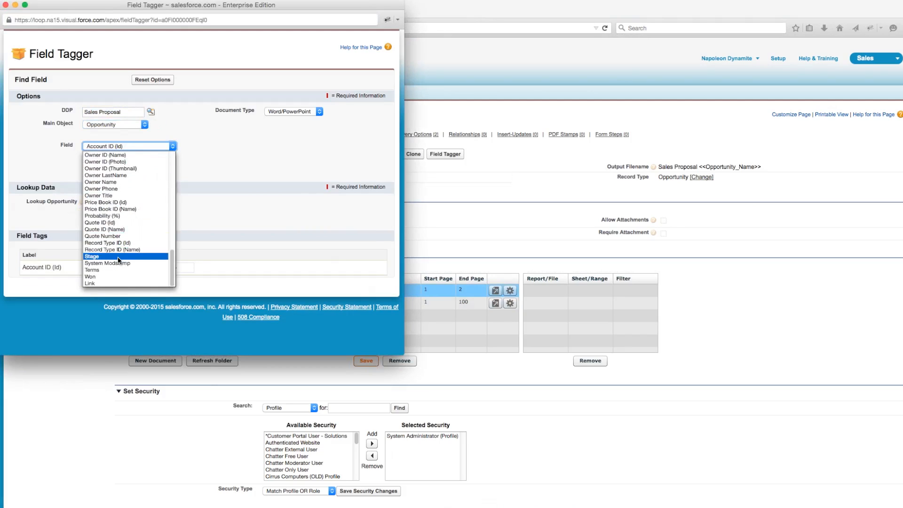
Take the Stage tag and make the Sales Quote section advanced, conditional on value Prospecting
{"action": "left_click", "coordinate": [91, 255]}
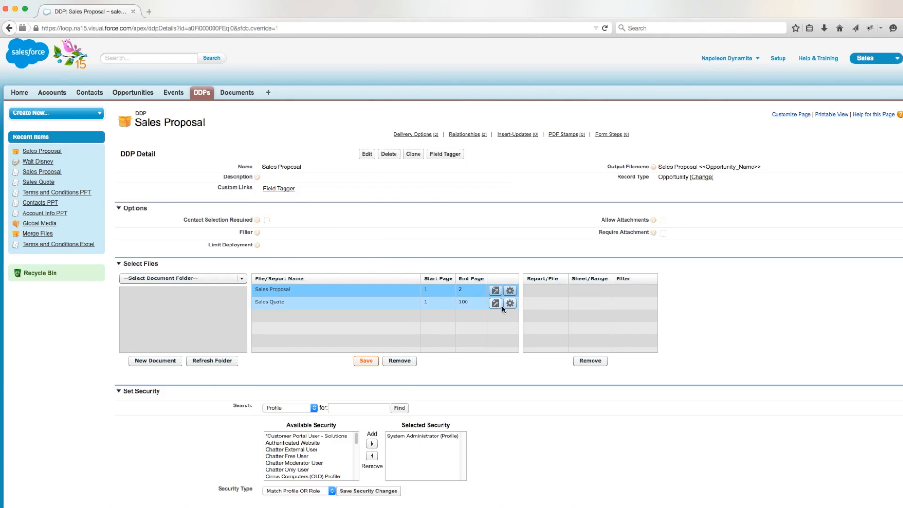
{"action": "left_click", "coordinate": [494, 302]}
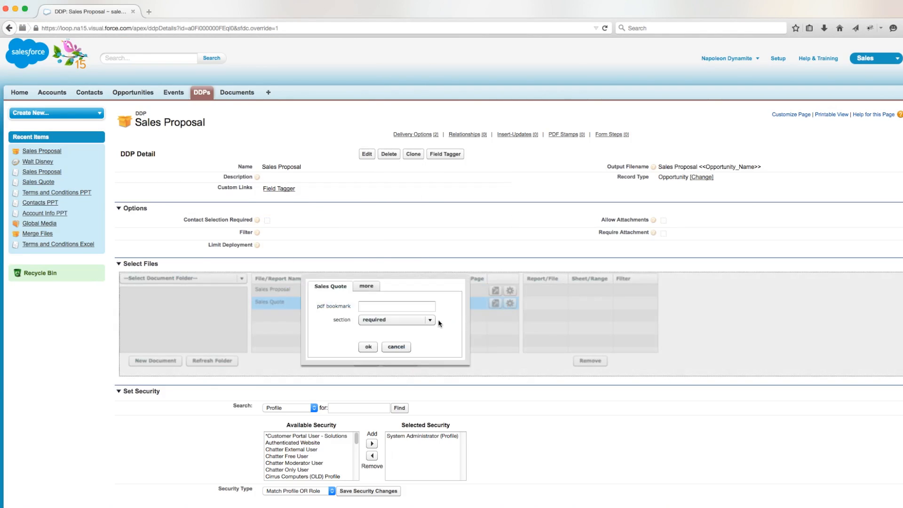
{"action": "left_click", "coordinate": [428, 319]}
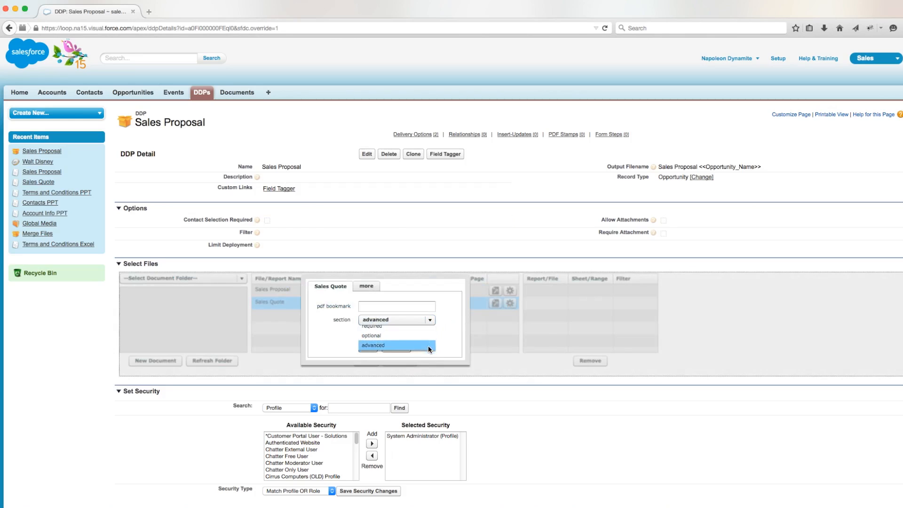
{"action": "left_click", "coordinate": [372, 345]}
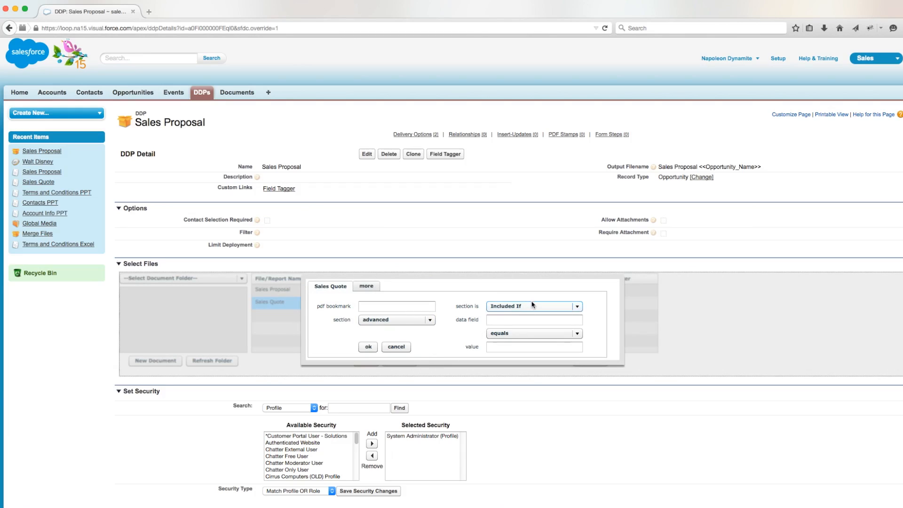
{"action": "type", "text": "Prospecting"}
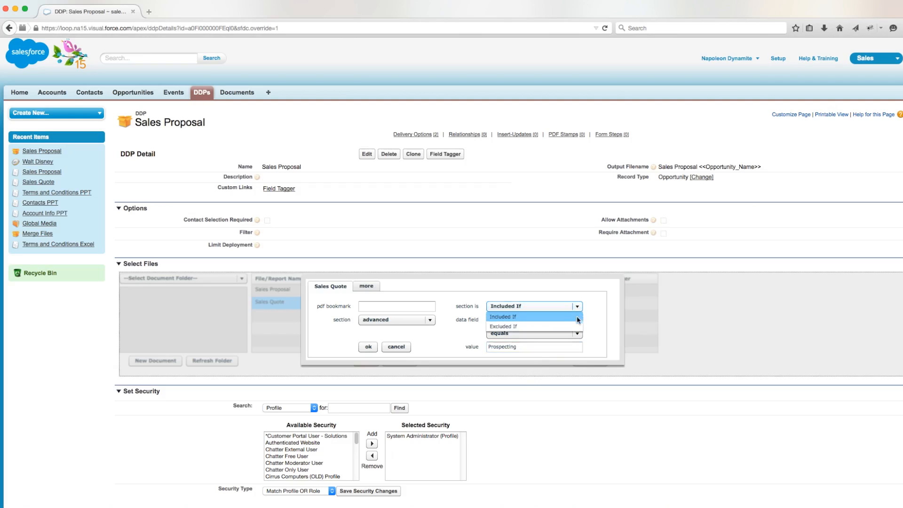
Set the condition to Included If <<Opportunity_StageName>> equals Prospecting and confirm it
{"action": "left_click", "coordinate": [504, 327]}
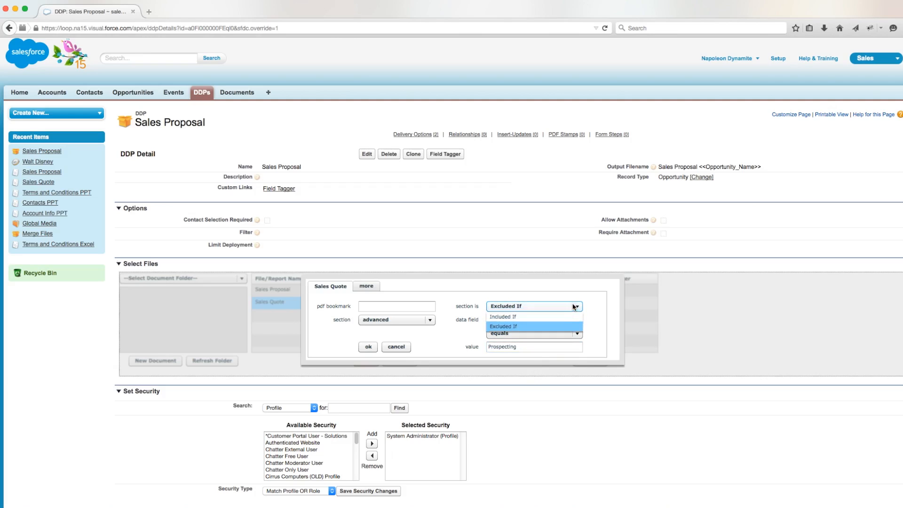
{"action": "left_click", "coordinate": [502, 317]}
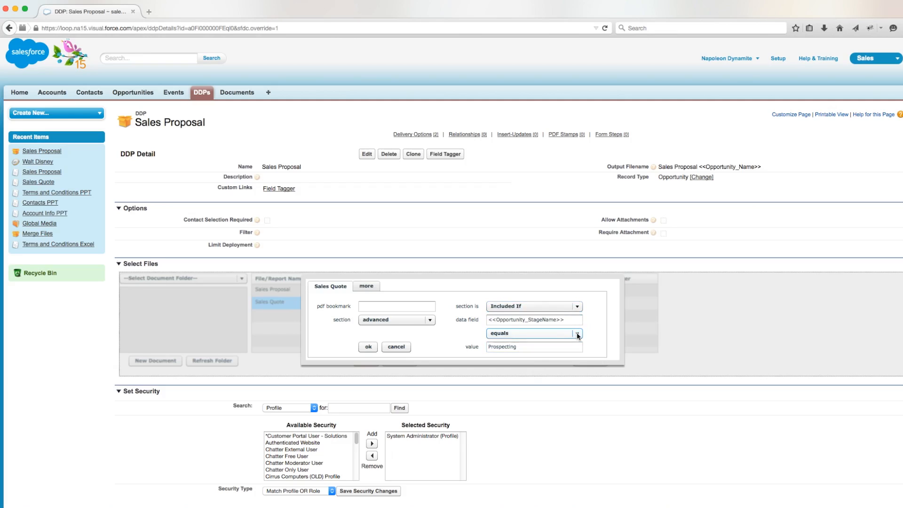
{"action": "left_click", "coordinate": [577, 333]}
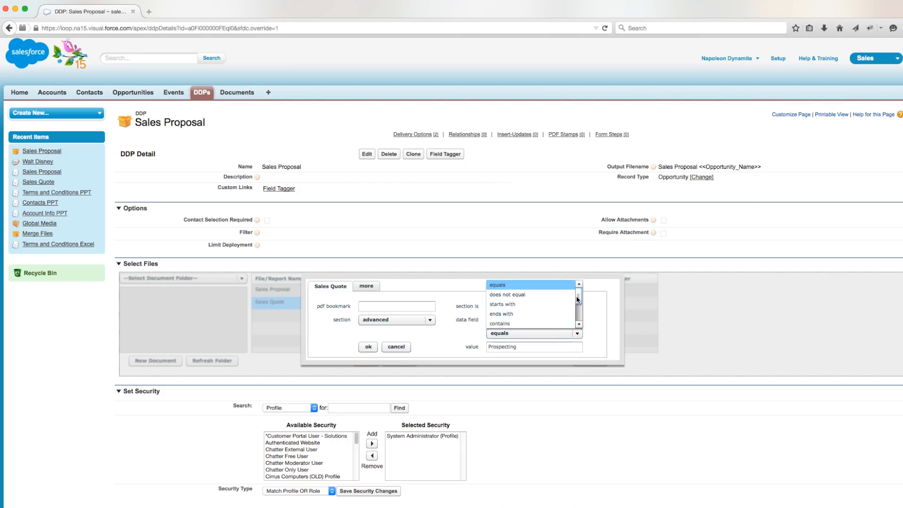
{"action": "scroll", "scroll_direction": "down", "scroll_amount": 3}
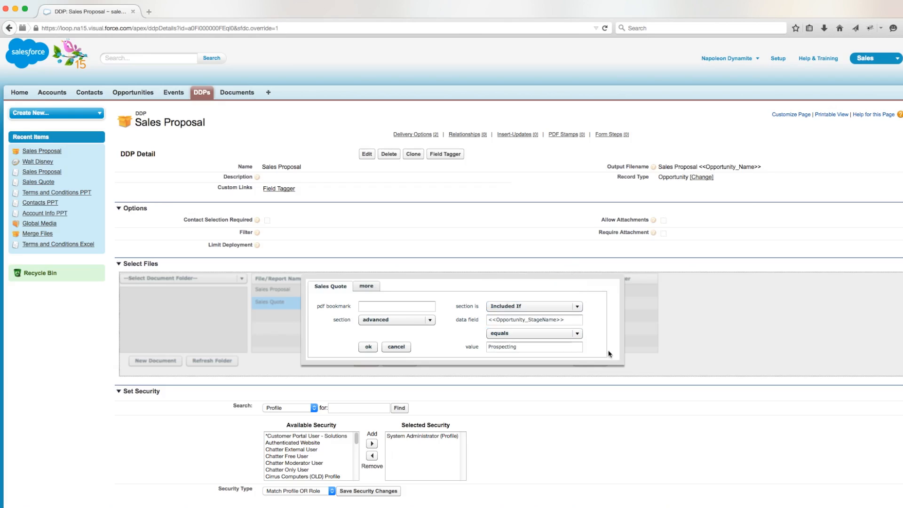
{"action": "left_click", "coordinate": [367, 347]}
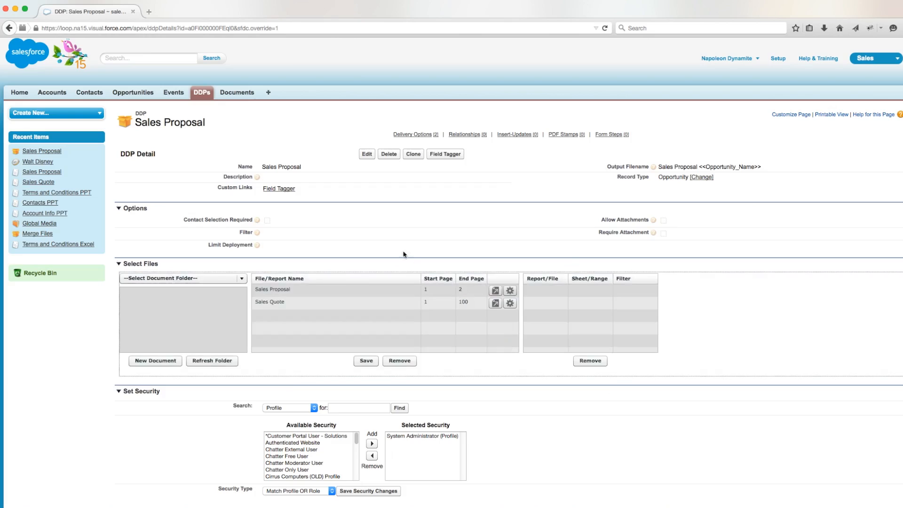
Run the Sales Proposal package for Walt Disney with the optional Sales Proposal (1-2) ticked
{"action": "left_click", "coordinate": [37, 143]}
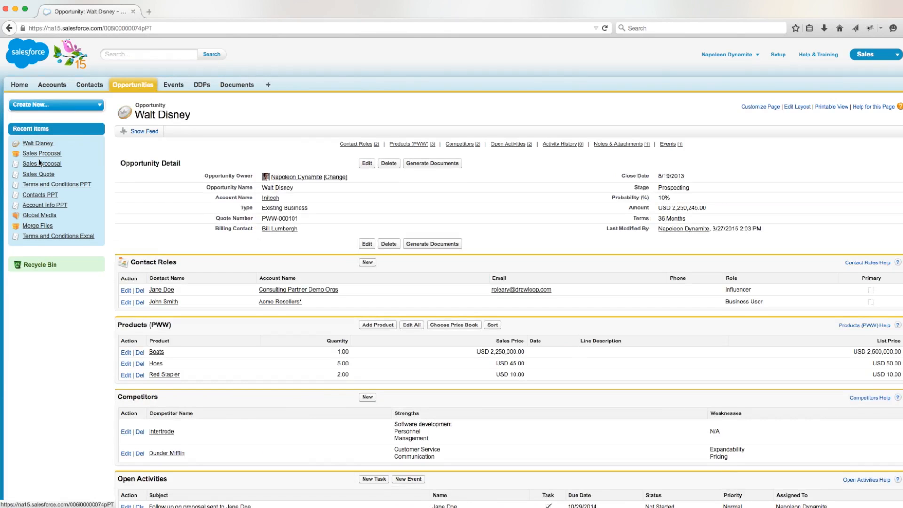
{"action": "left_click", "coordinate": [431, 163]}
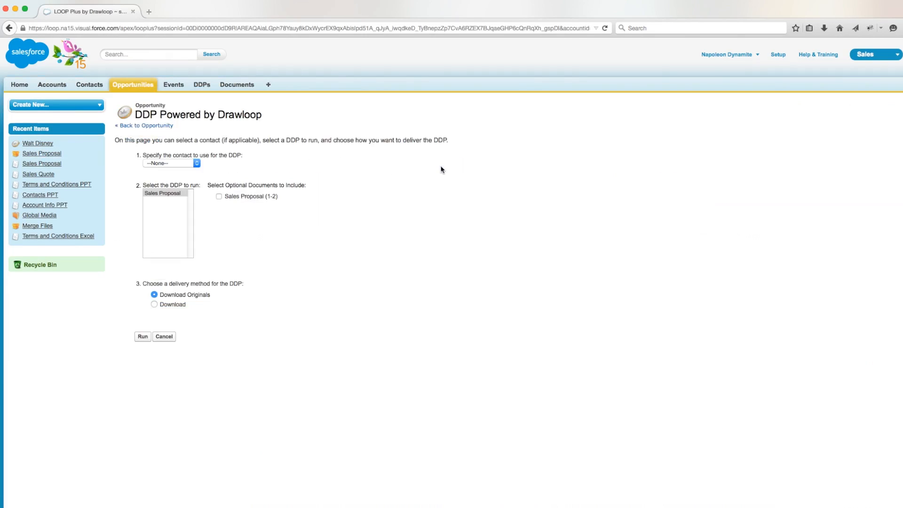
{"action": "mouse_move", "coordinate": [217, 229]}
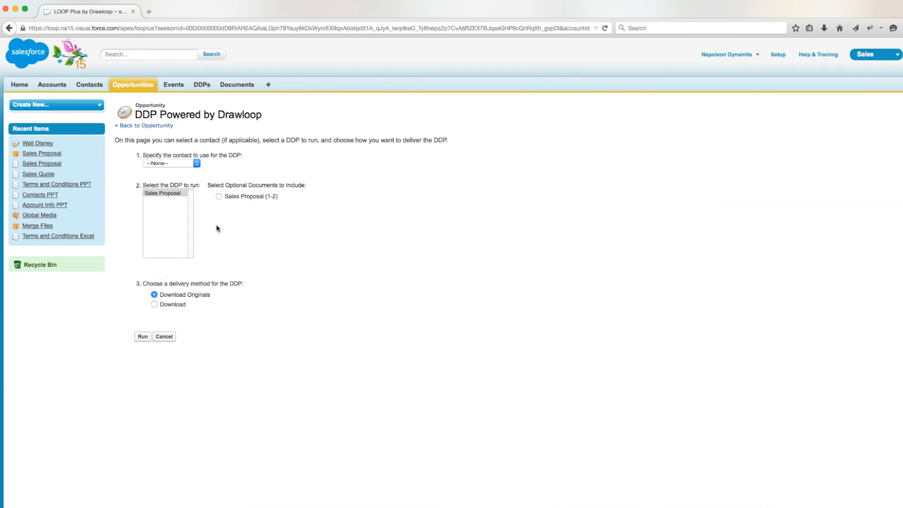
{"action": "mouse_move", "coordinate": [256, 216]}
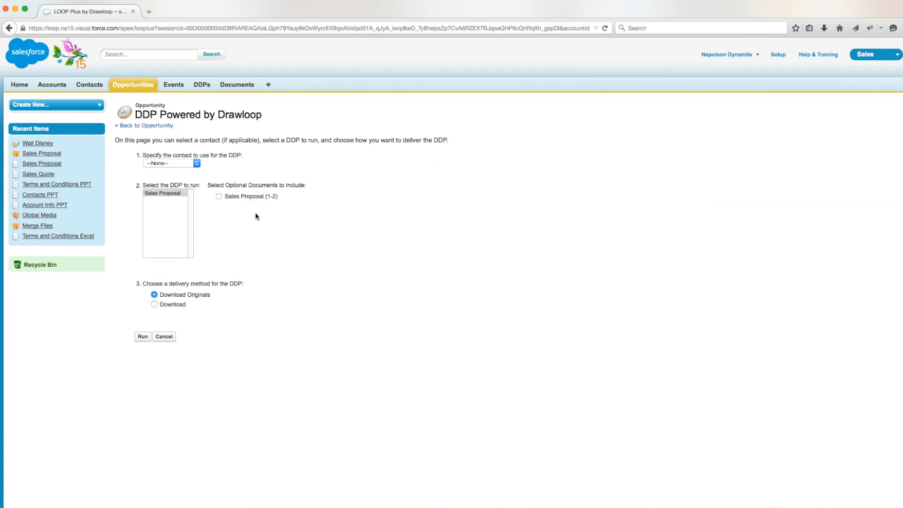
{"action": "left_click", "coordinate": [219, 197]}
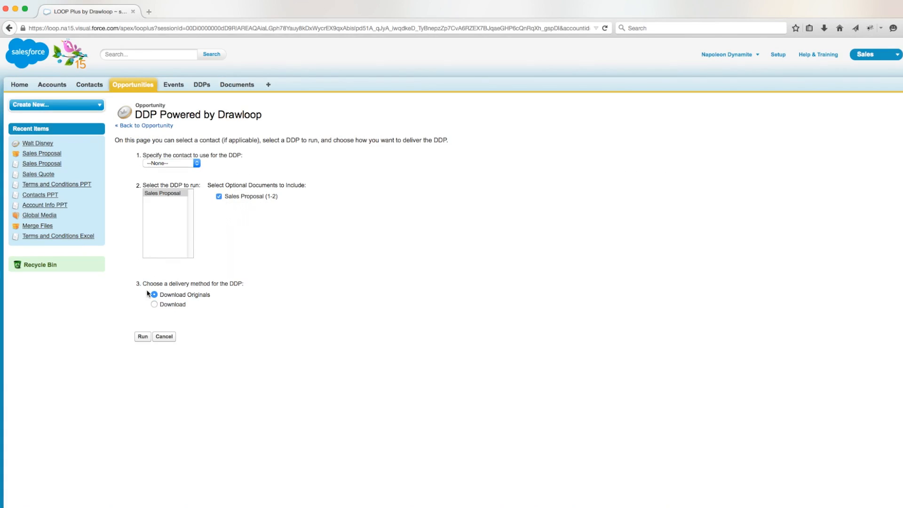
{"action": "left_click", "coordinate": [142, 337]}
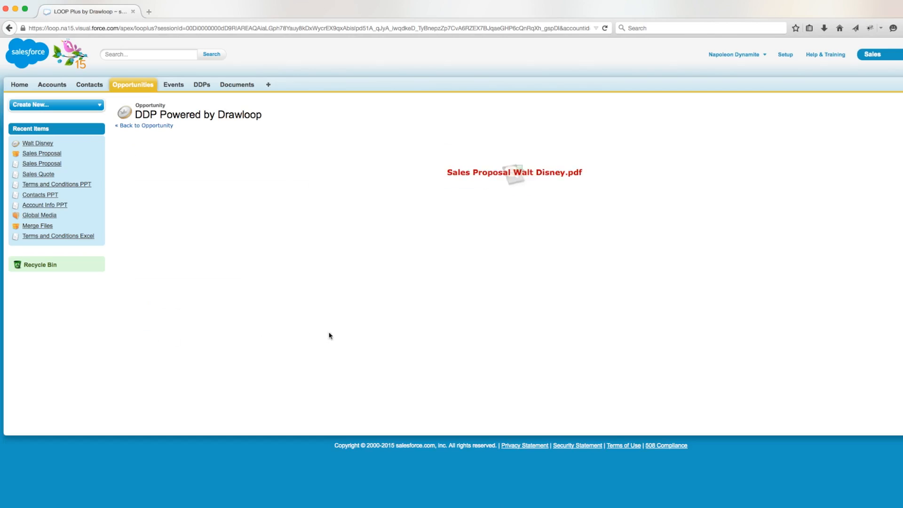
Review the resulting three-page Sales Proposal Walt Disney PDF and close it
{"action": "left_click", "coordinate": [513, 172]}
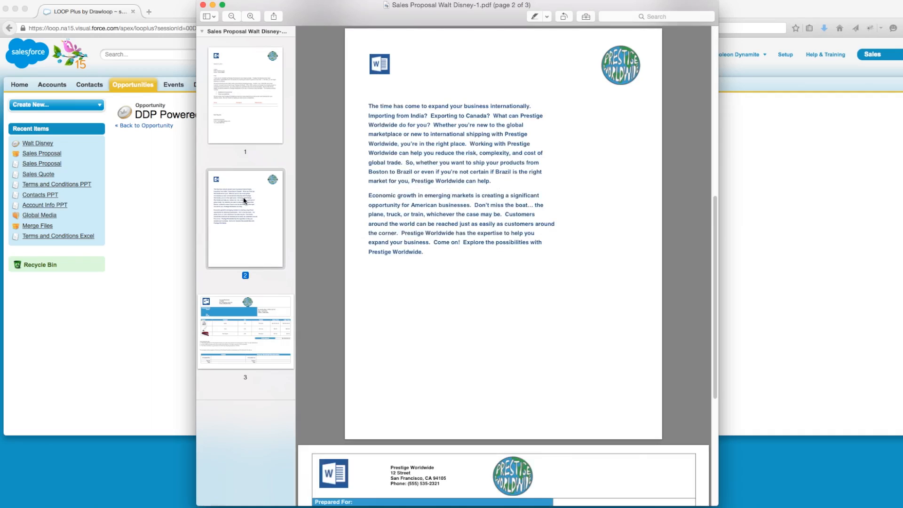
{"action": "left_click", "coordinate": [244, 331]}
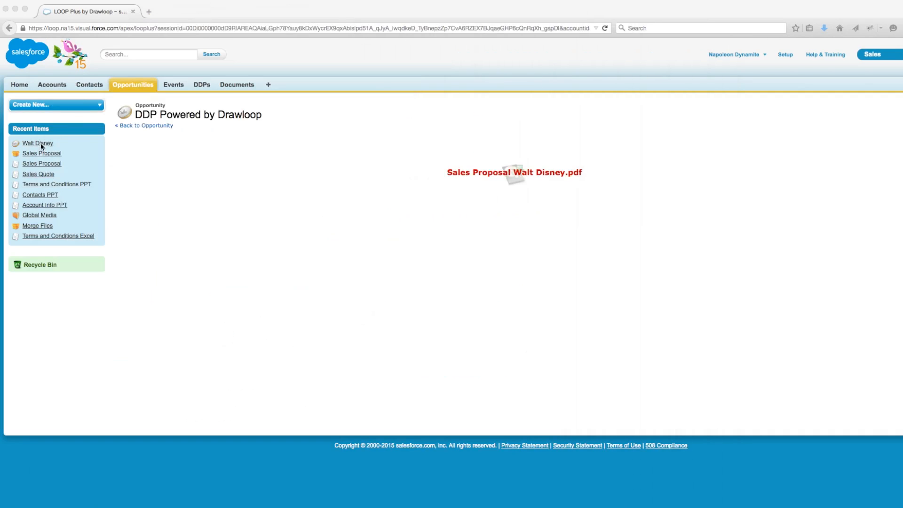
Set Walt Disney's Stage to Needs Analysis, save, and start Generate Documents again
{"action": "left_click", "coordinate": [36, 143]}
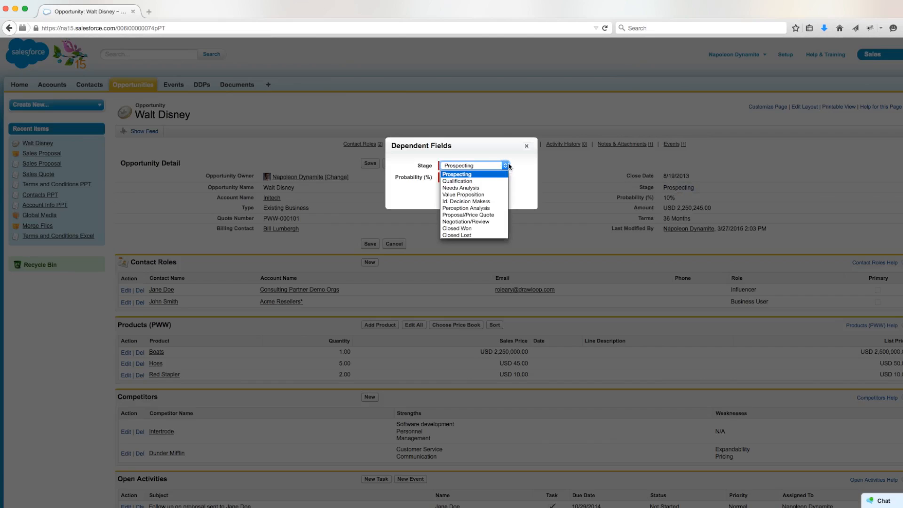
{"action": "left_click", "coordinate": [460, 188]}
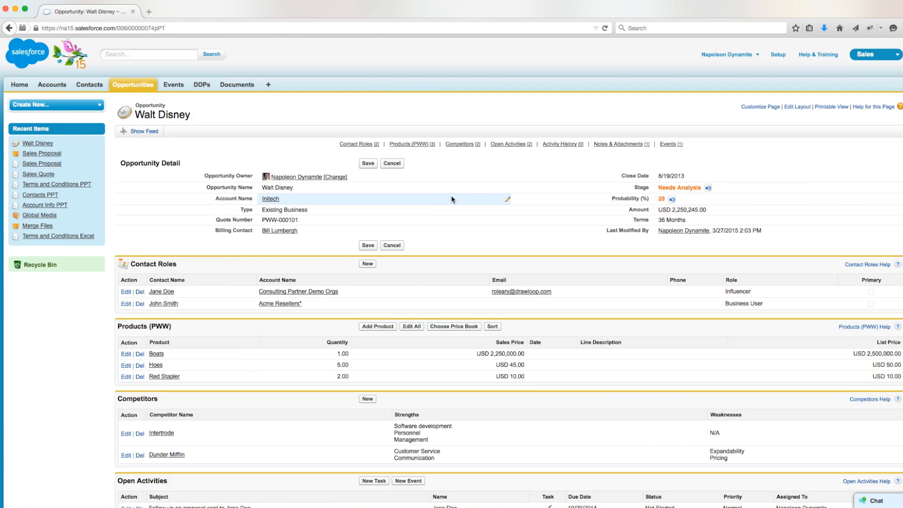
{"action": "left_click", "coordinate": [367, 163]}
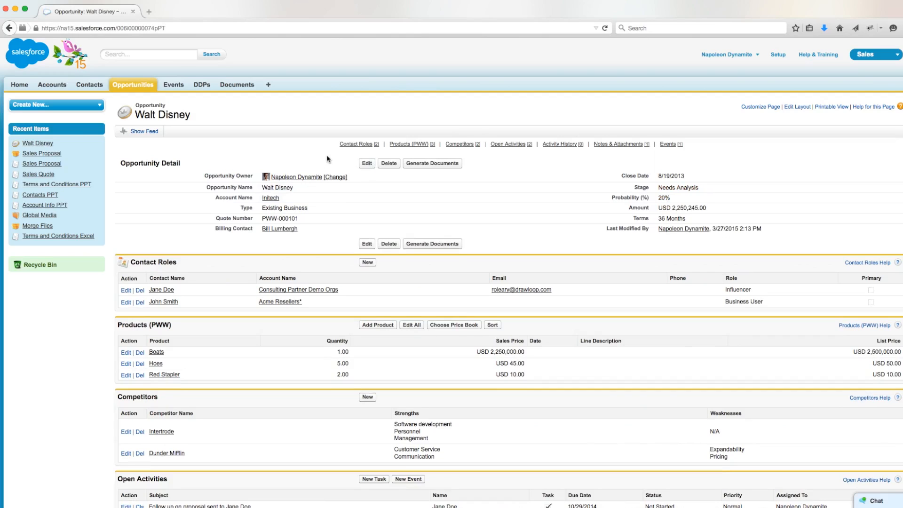
{"action": "left_click", "coordinate": [431, 162]}
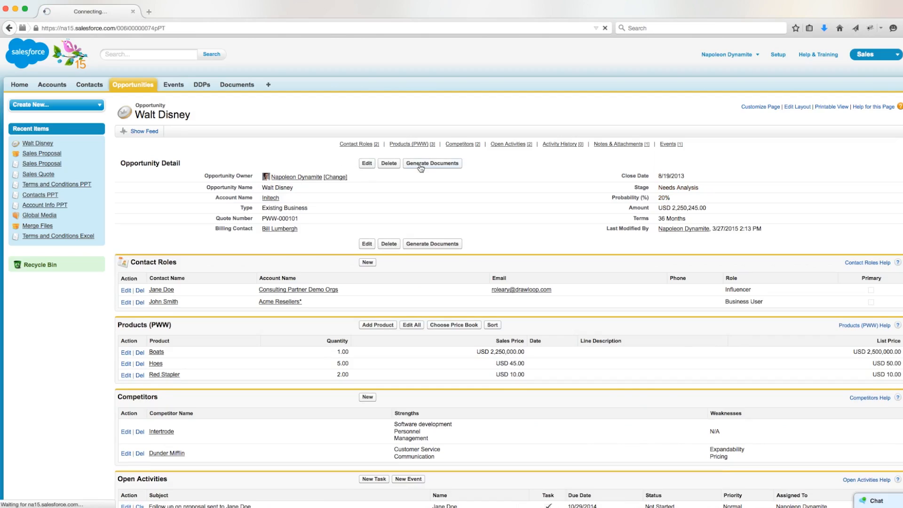
Run Sales Proposal with Sales Proposal (1-2) ticked and Download as the delivery option
{"action": "left_click", "coordinate": [432, 163]}
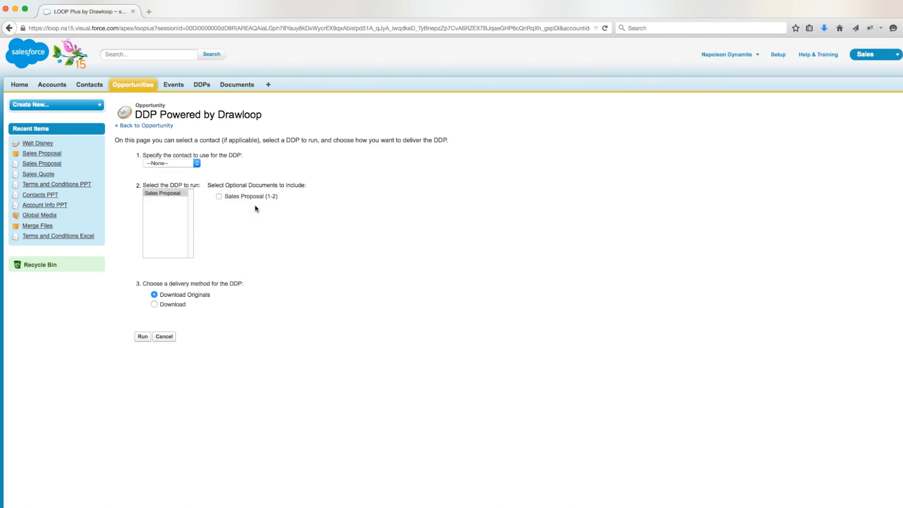
{"action": "left_click", "coordinate": [219, 197]}
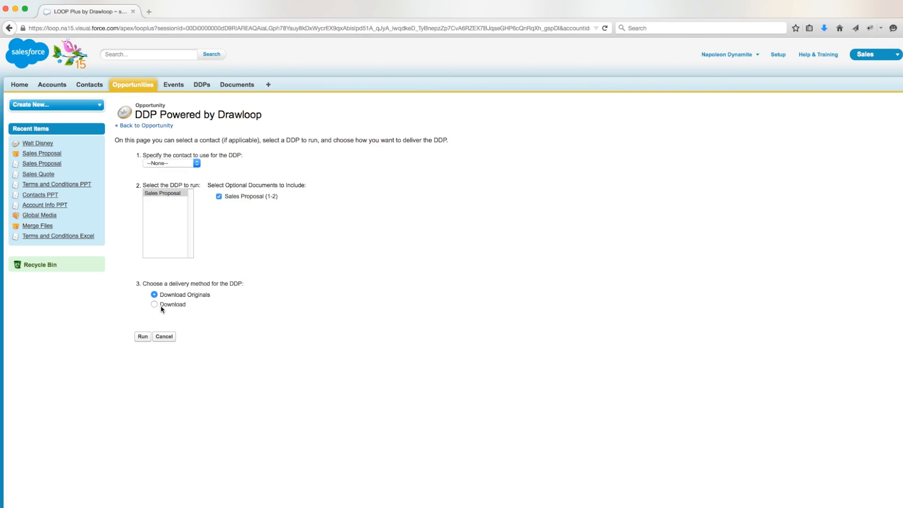
{"action": "left_click", "coordinate": [154, 304]}
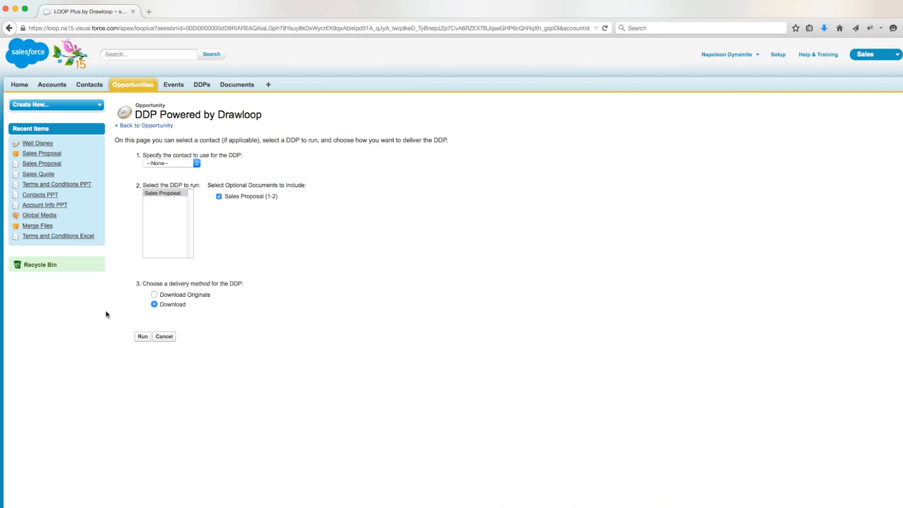
{"action": "left_click", "coordinate": [142, 337]}
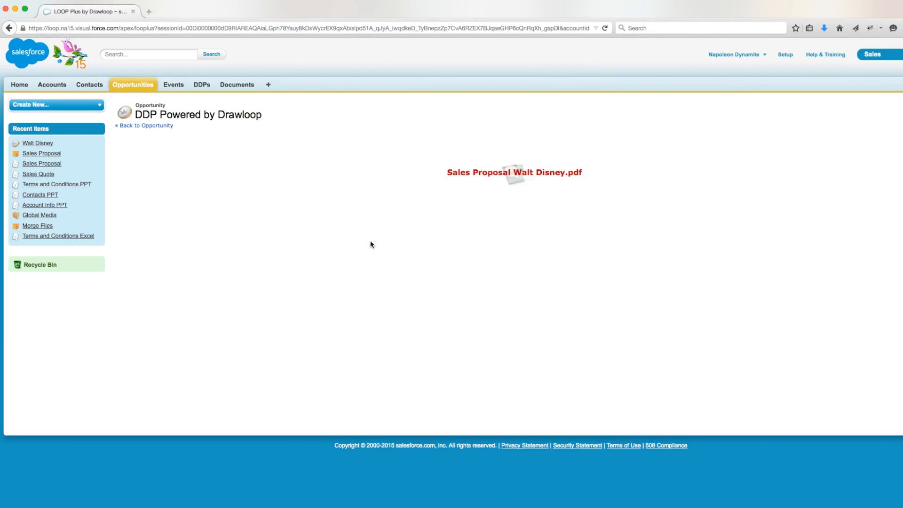
Scroll through the two-page Sales Proposal Walt Disney PDF, now without the sales quote
{"action": "left_click", "coordinate": [515, 172]}
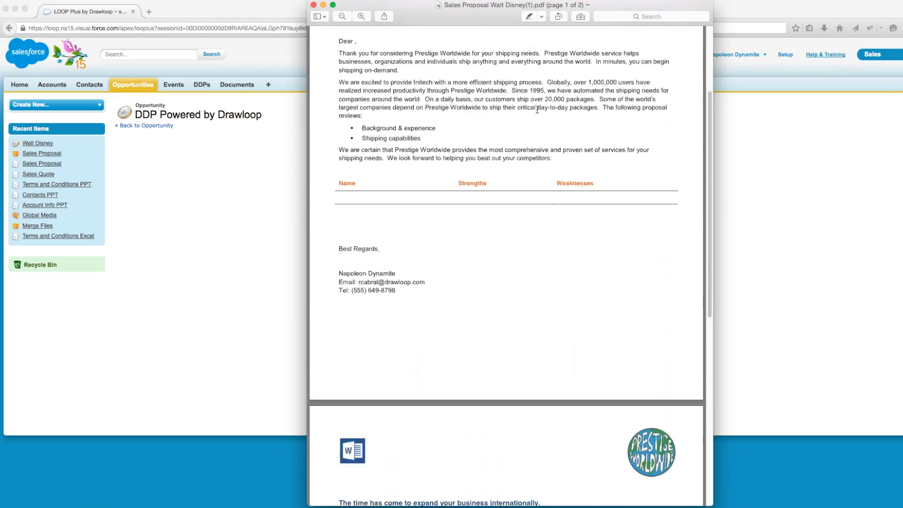
{"action": "scroll", "scroll_direction": "down", "scroll_amount": 3}
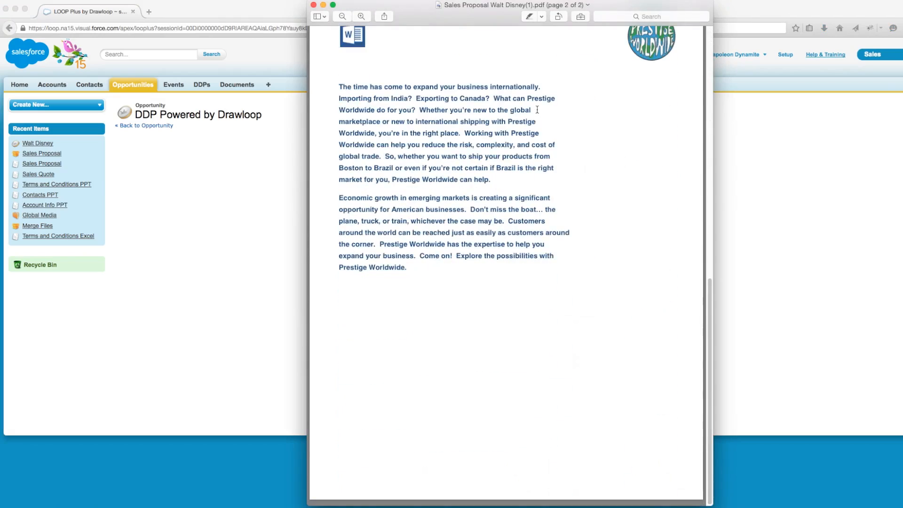